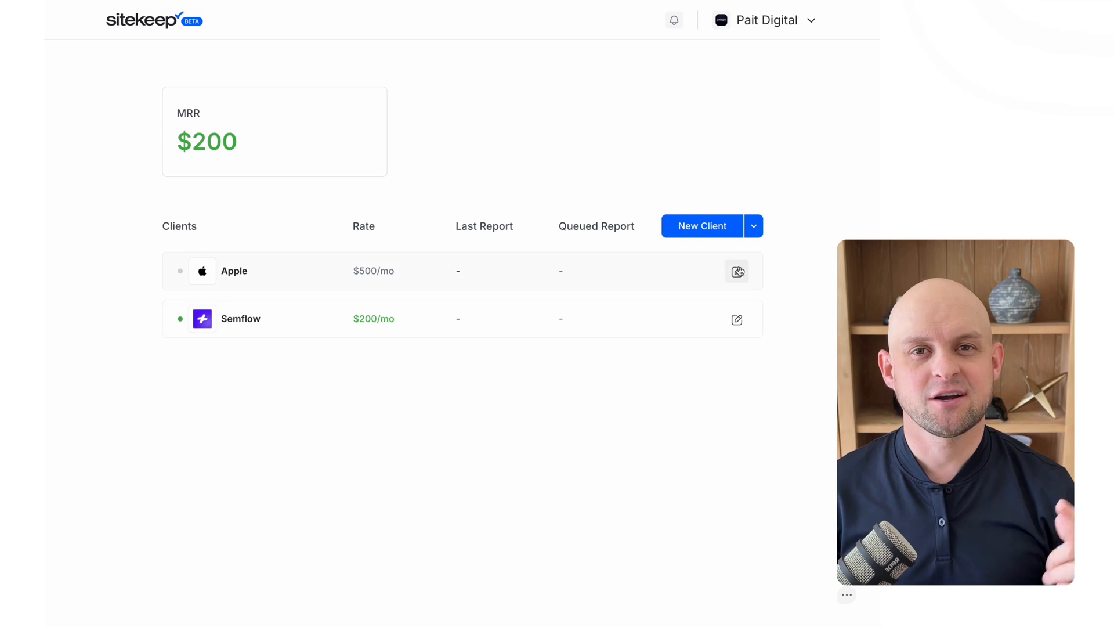
# - Review the Semflow client's info panel, then preview its dashboard page
pyautogui.click(737, 319)
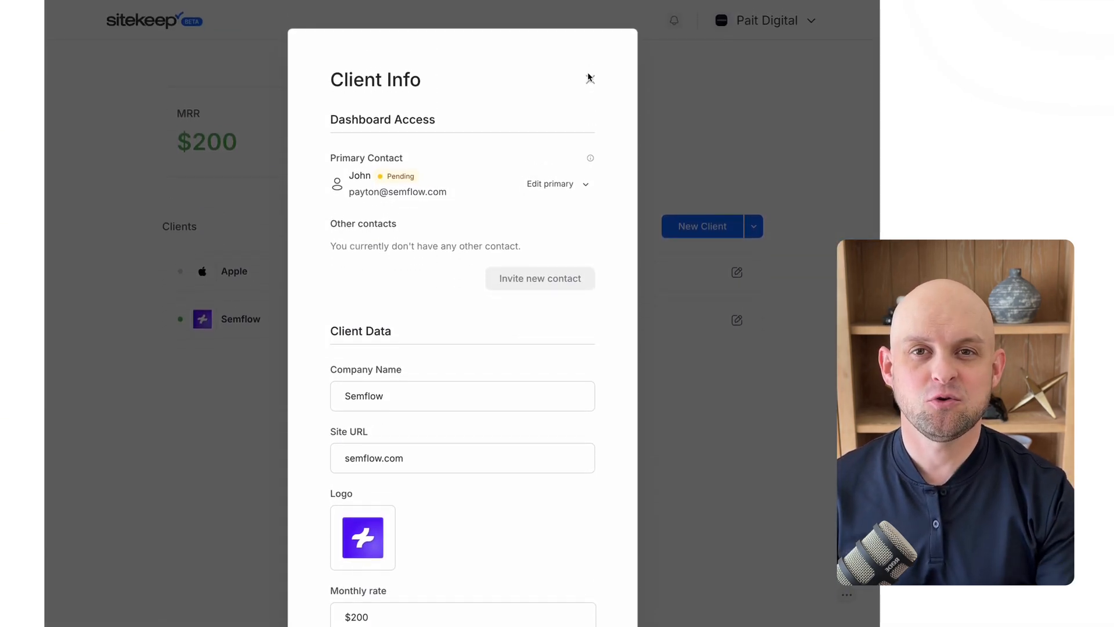
pyautogui.click(590, 78)
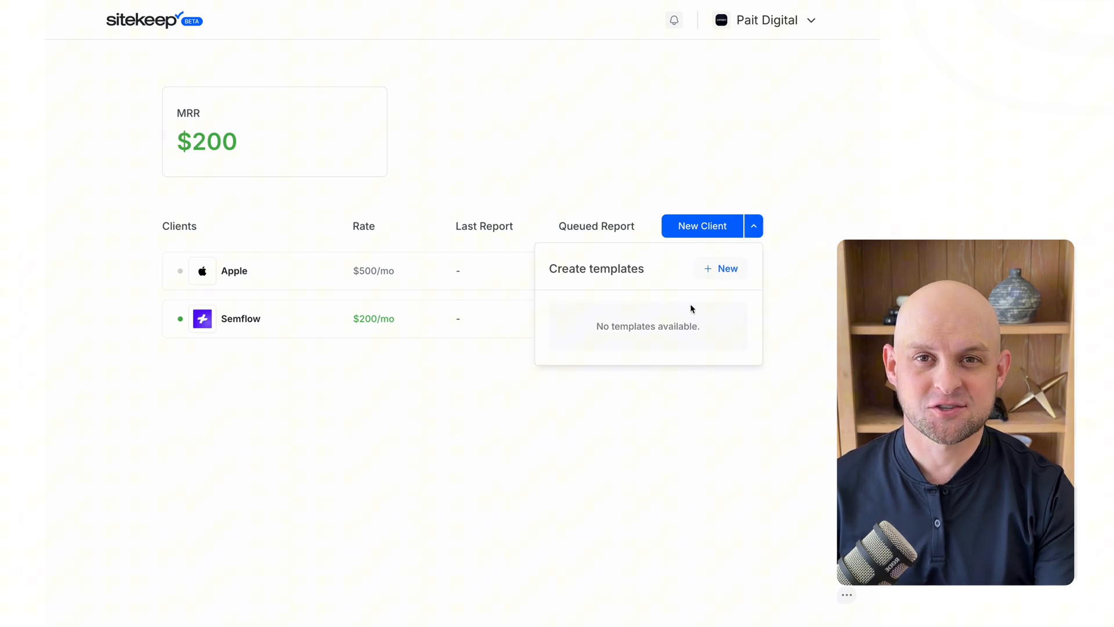
pyautogui.click(240, 318)
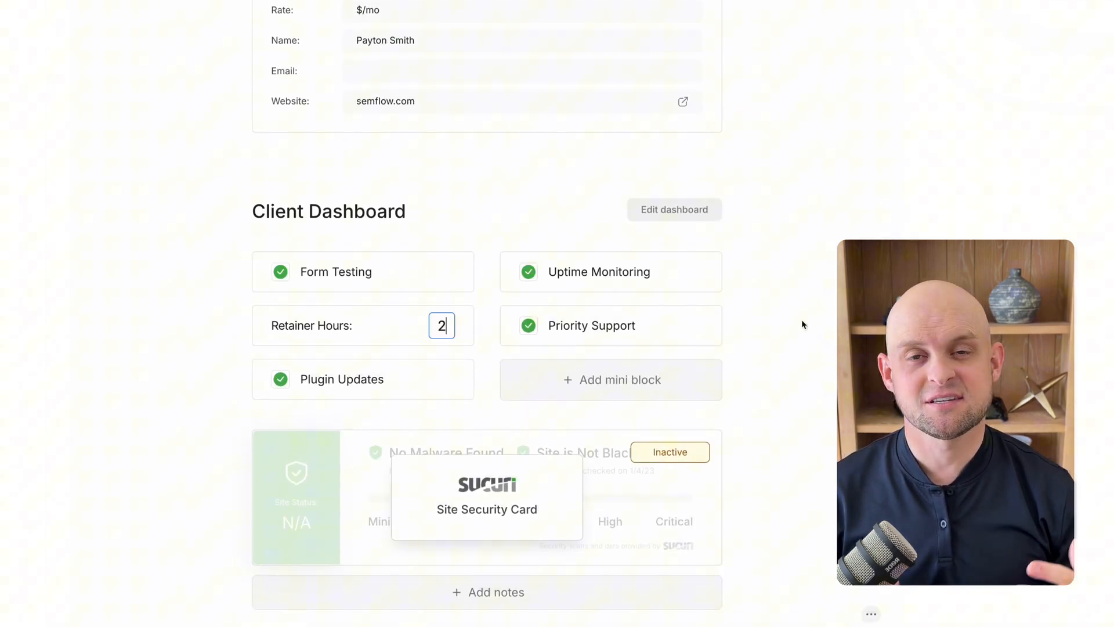
pyautogui.scroll(-3)
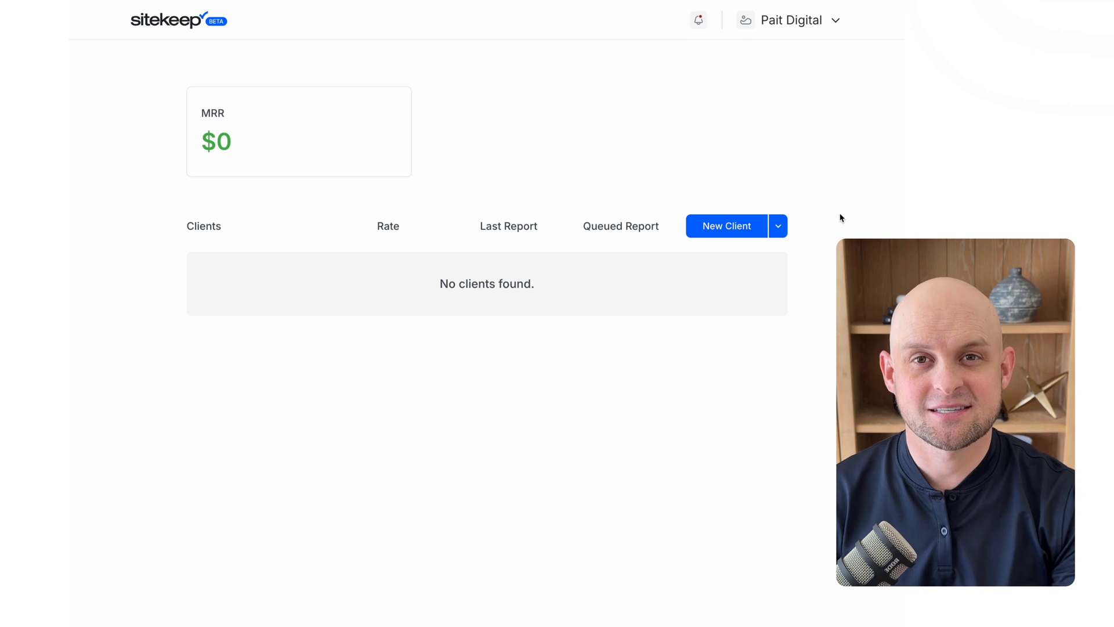
# - Create a new client with the contact's name and email filled in
pyautogui.click(726, 226)
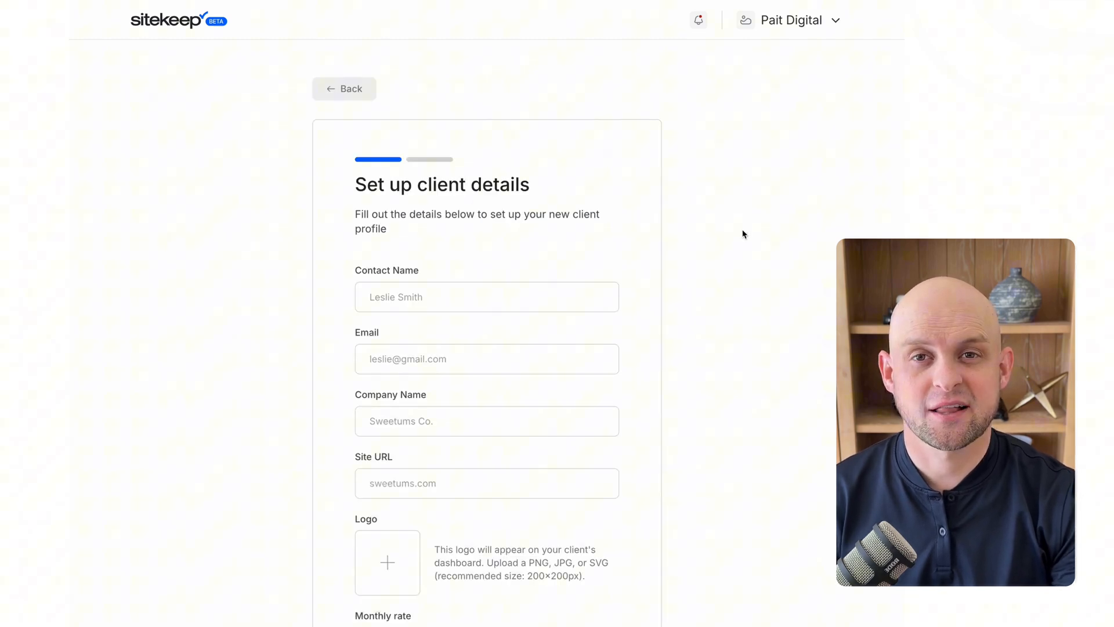
pyautogui.scroll(-3)
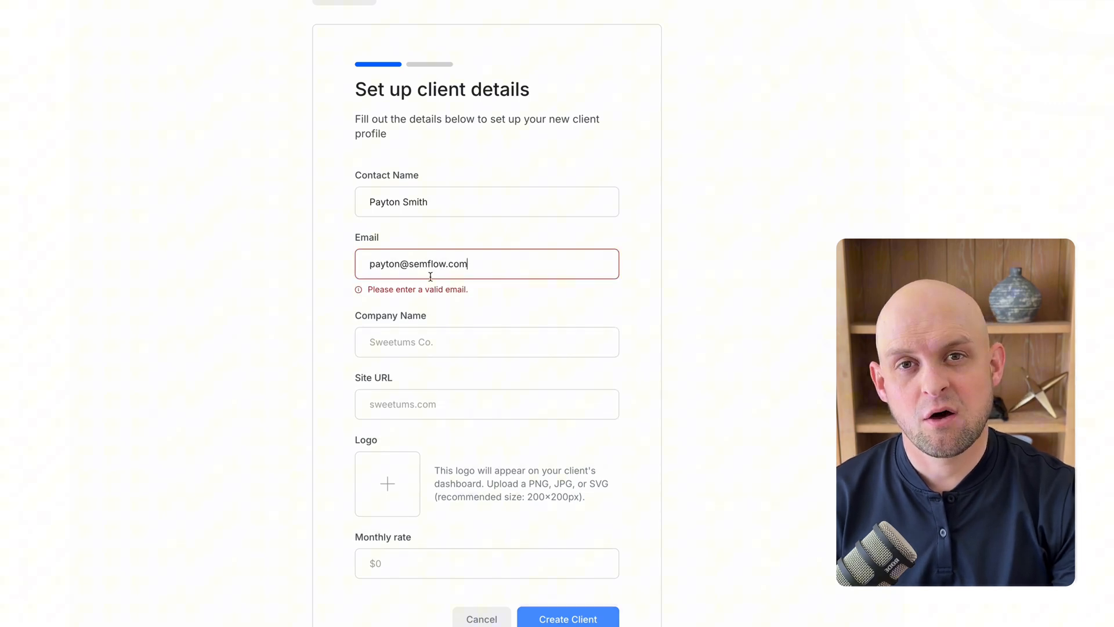
pyautogui.click(568, 618)
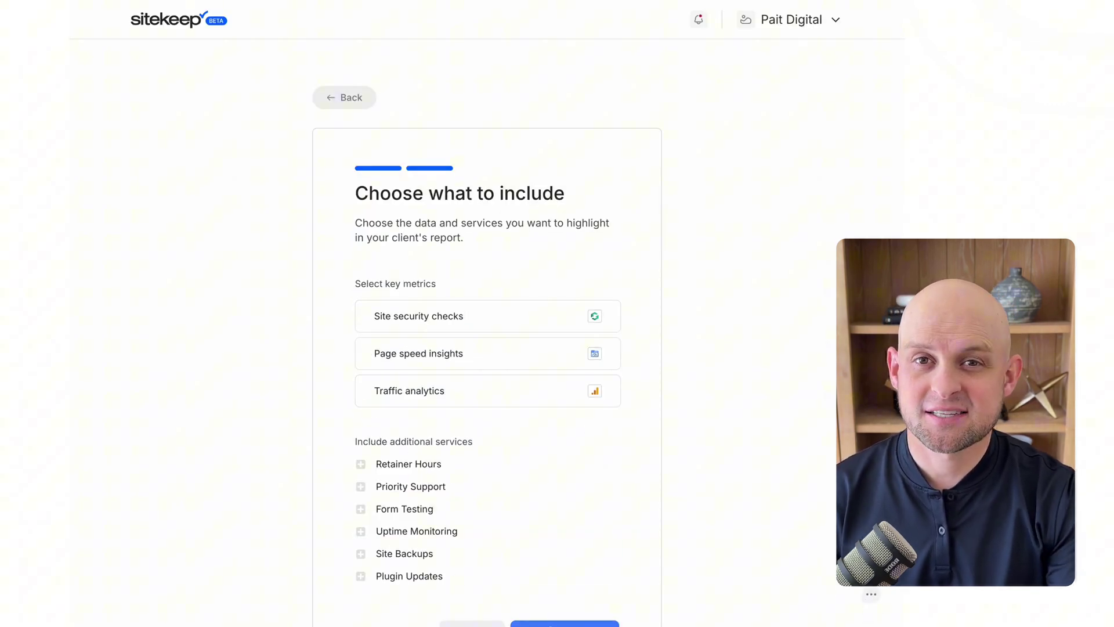
pyautogui.moveTo(742, 351)
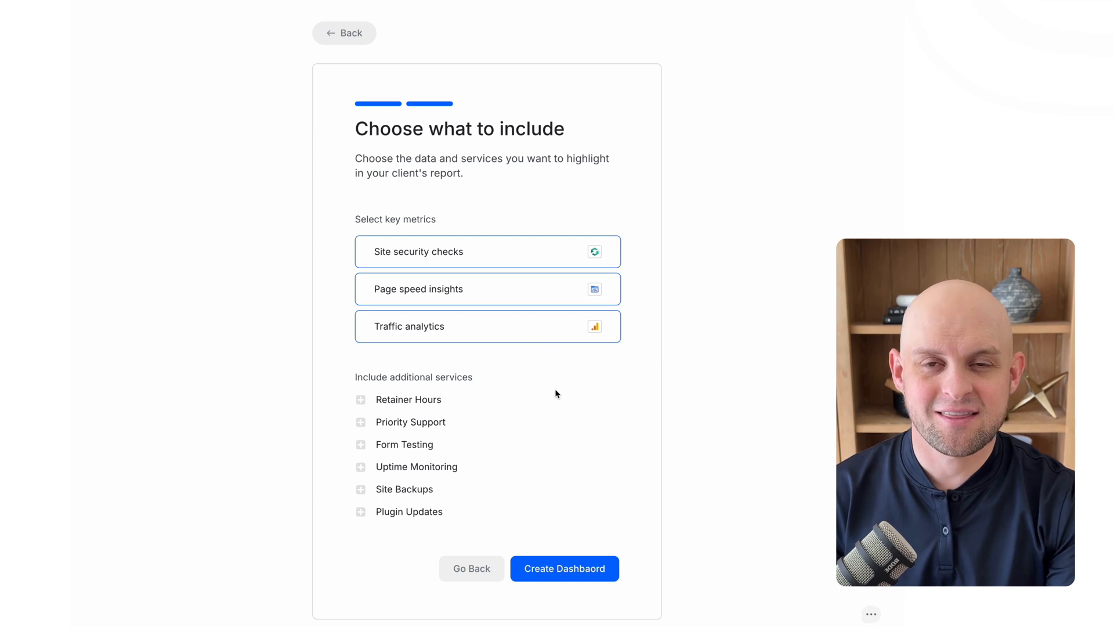
# - Include the additional services and generate the Semflow client dashboard
pyautogui.click(361, 466)
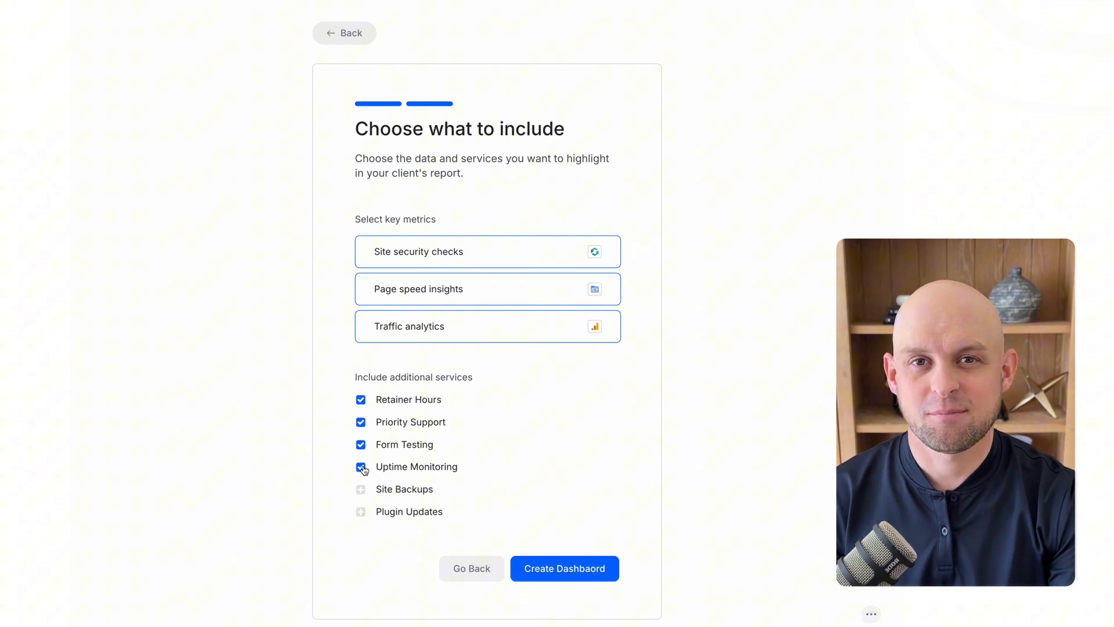
pyautogui.click(564, 568)
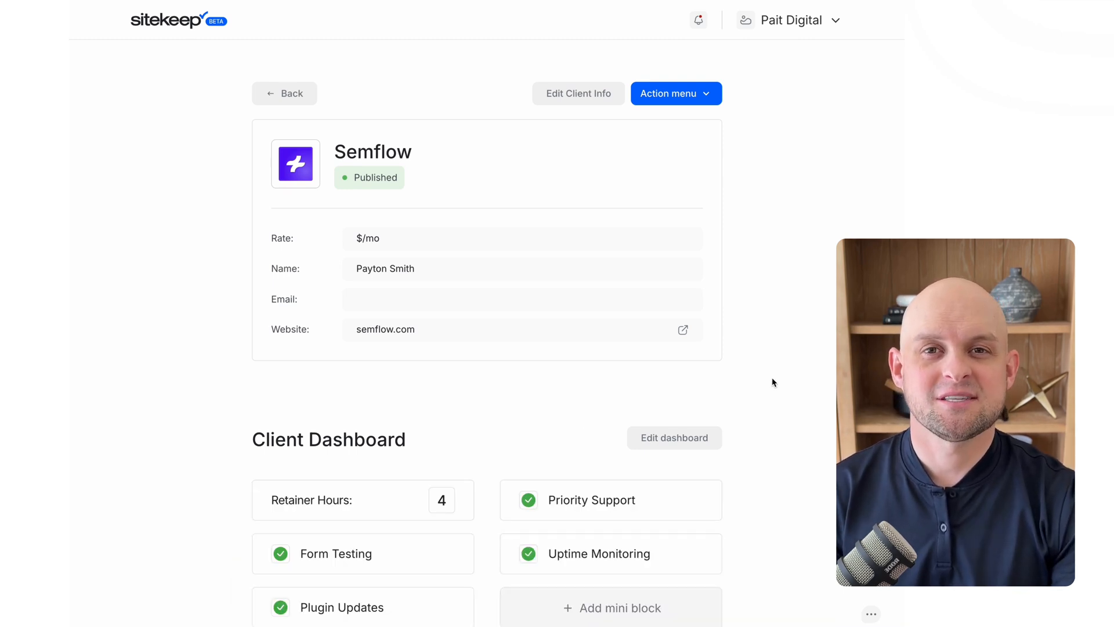
# - Review the rearranged service blocks and cancel adding a new Small Card mini block
pyautogui.scroll(-3)
pyautogui.write('2')
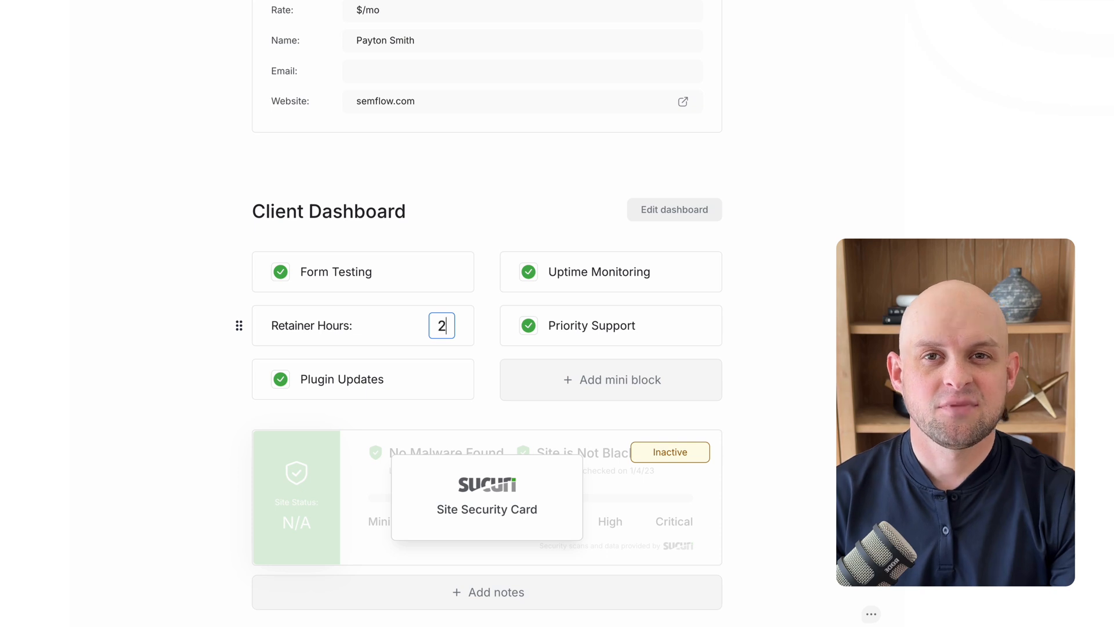
pyautogui.click(609, 380)
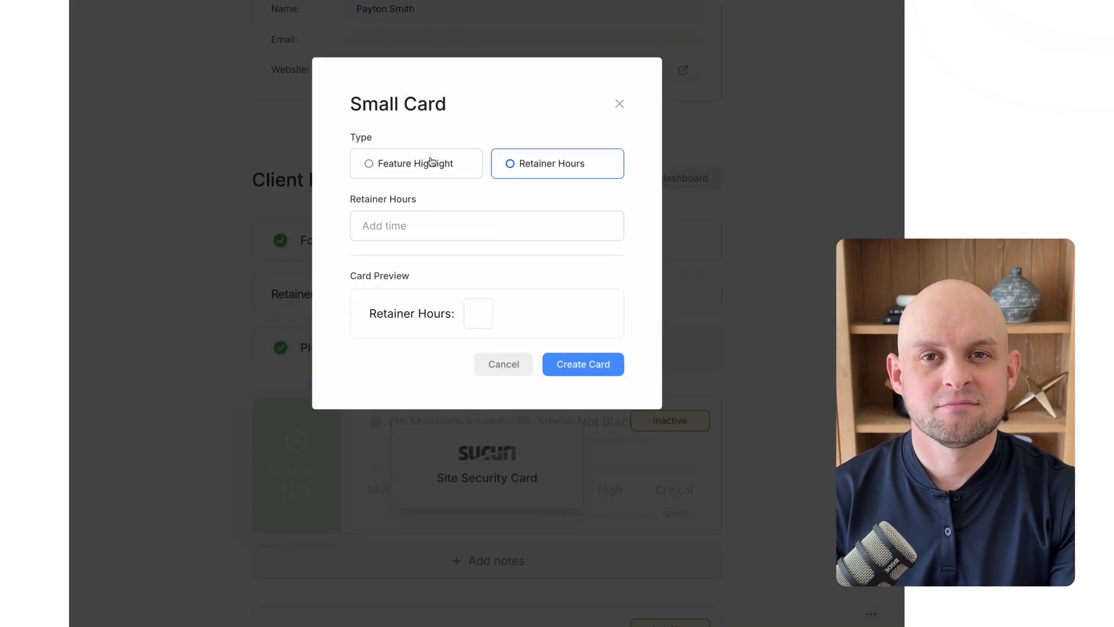
pyautogui.click(582, 363)
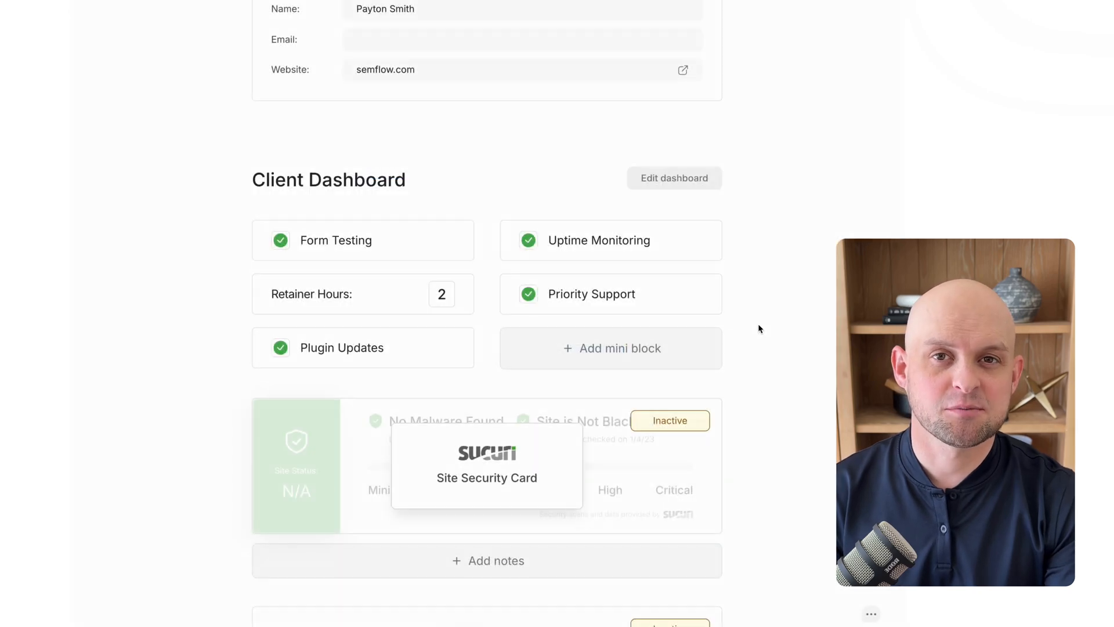
pyautogui.scroll(-3)
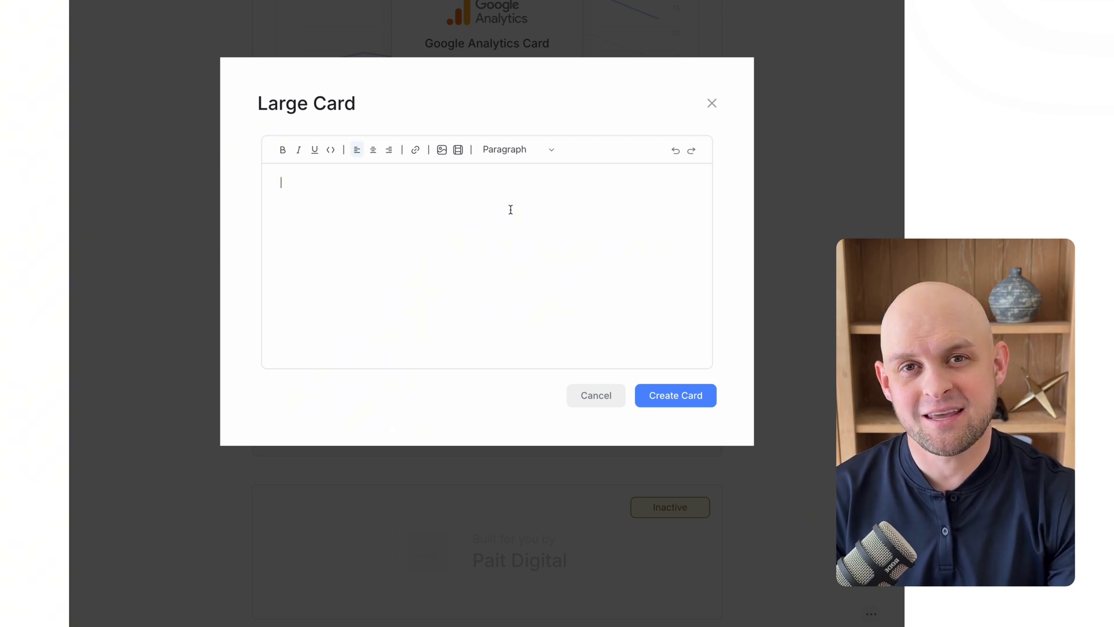
pyautogui.click(595, 395)
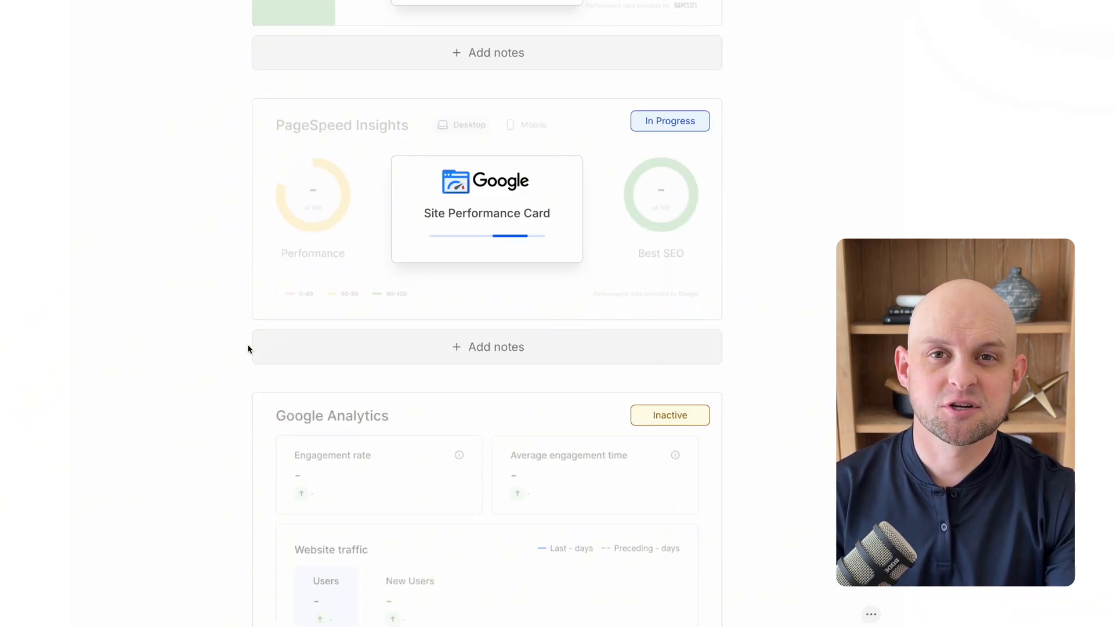
pyautogui.click(669, 415)
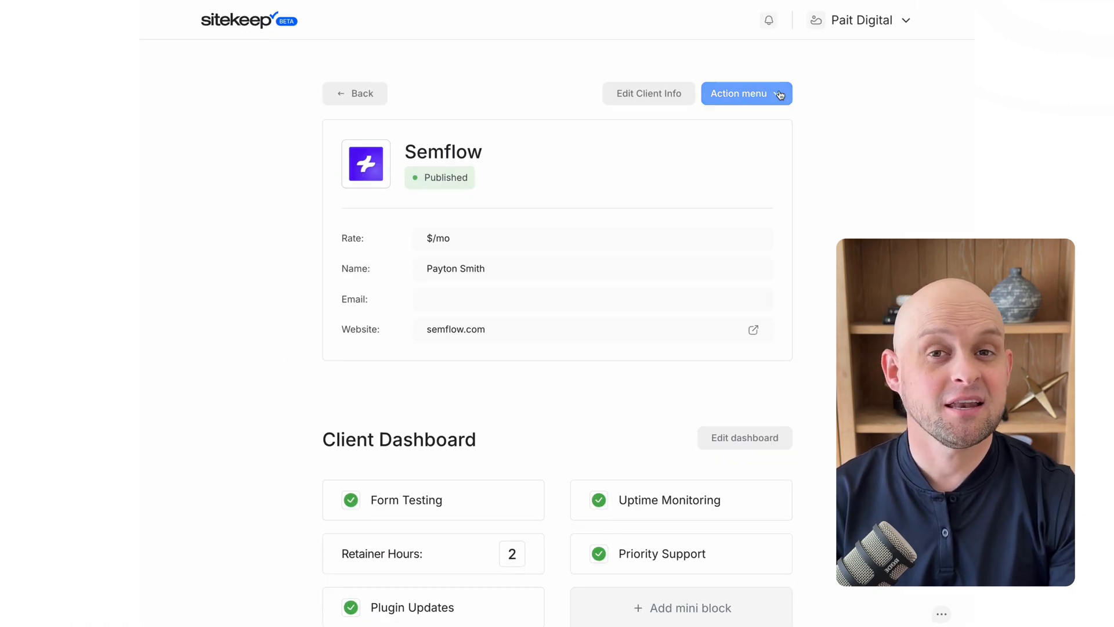
# - Email a monthly scheduled report starting the first of each month, then accept the invite
pyautogui.click(741, 93)
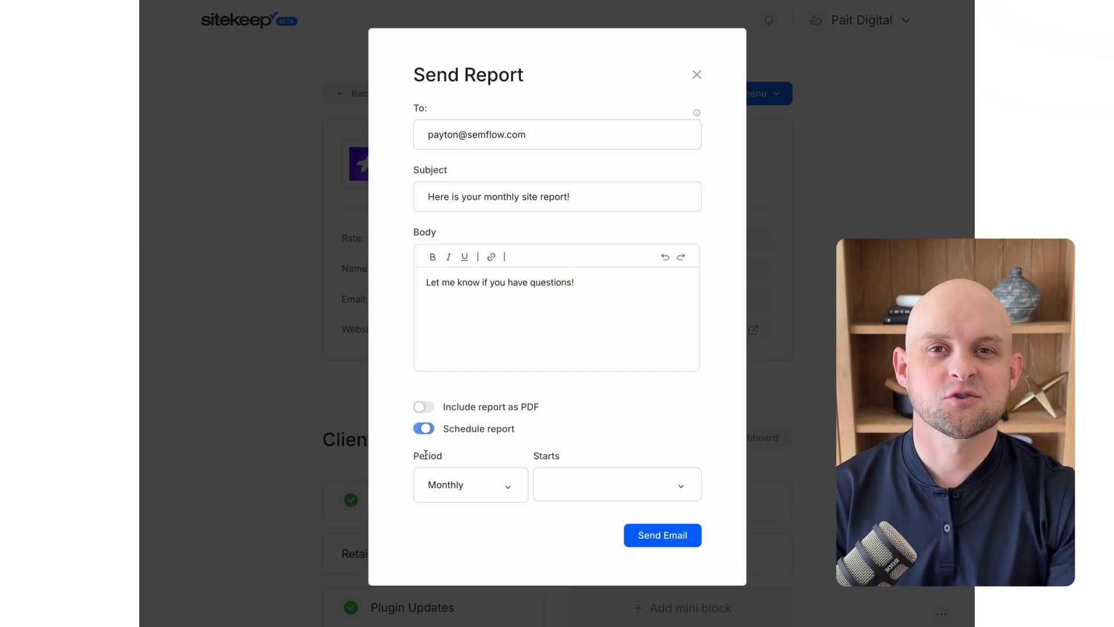
pyautogui.click(615, 485)
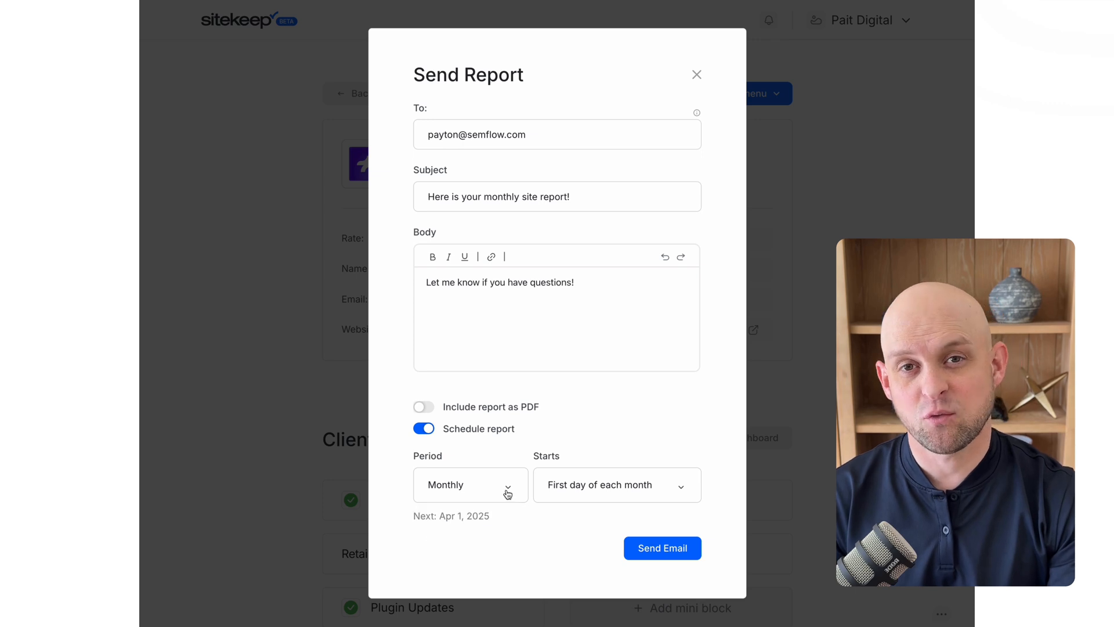
pyautogui.click(470, 485)
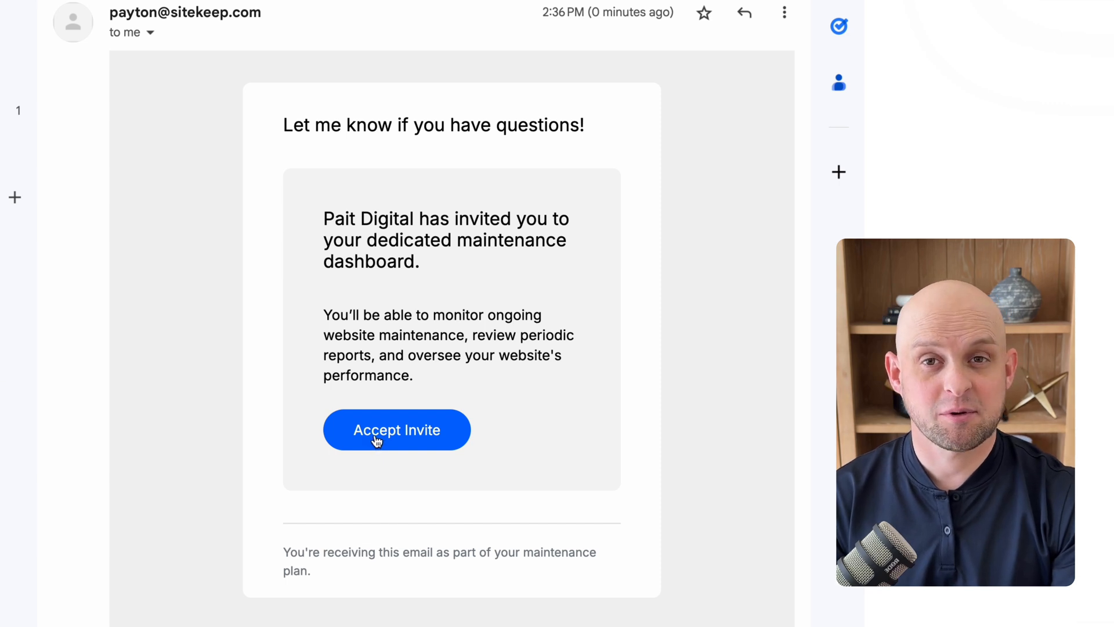
pyautogui.click(396, 430)
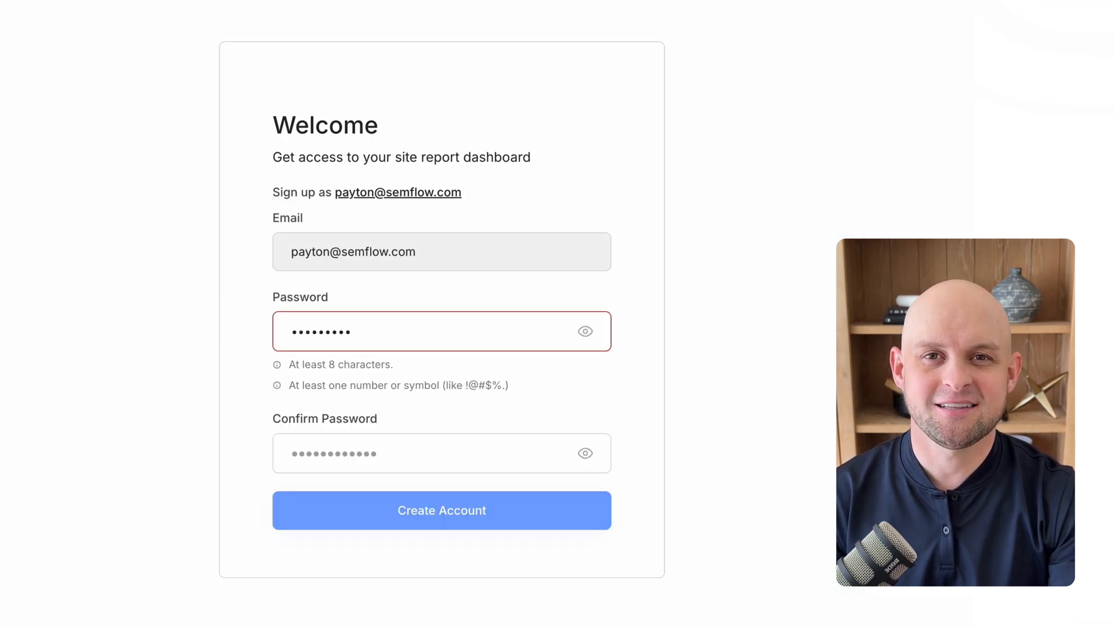